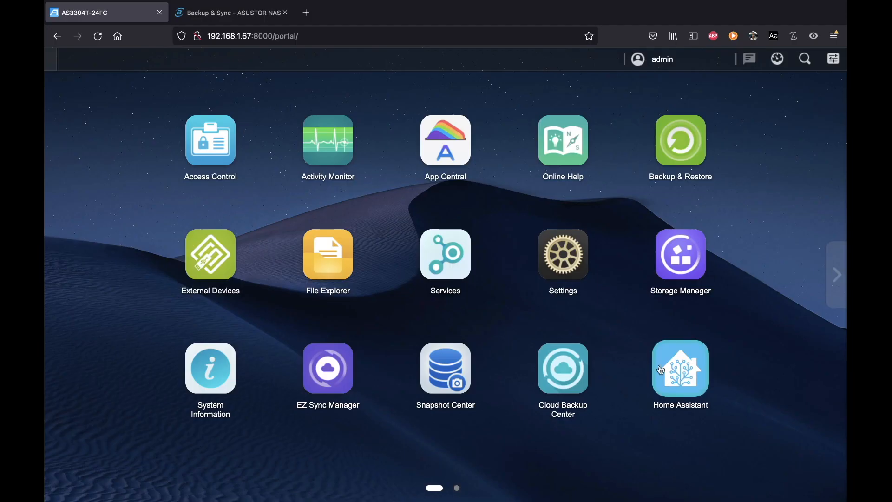
mouse_move(654, 371)
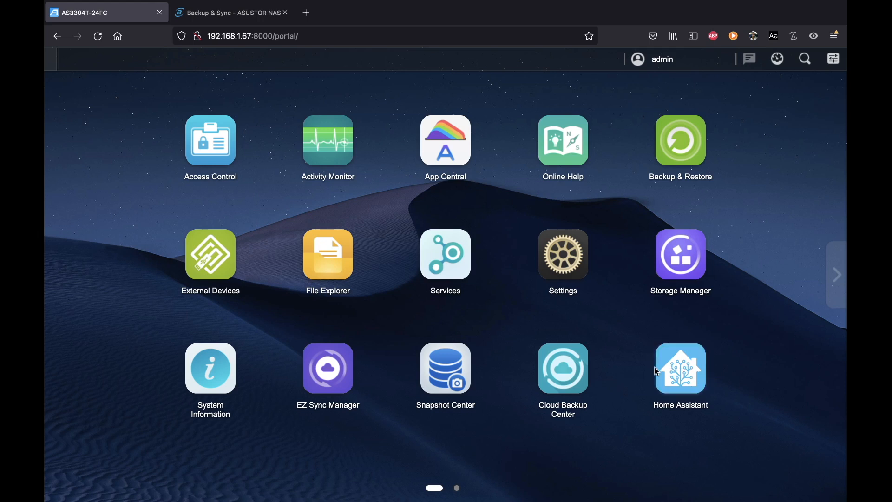
mouse_move(445, 140)
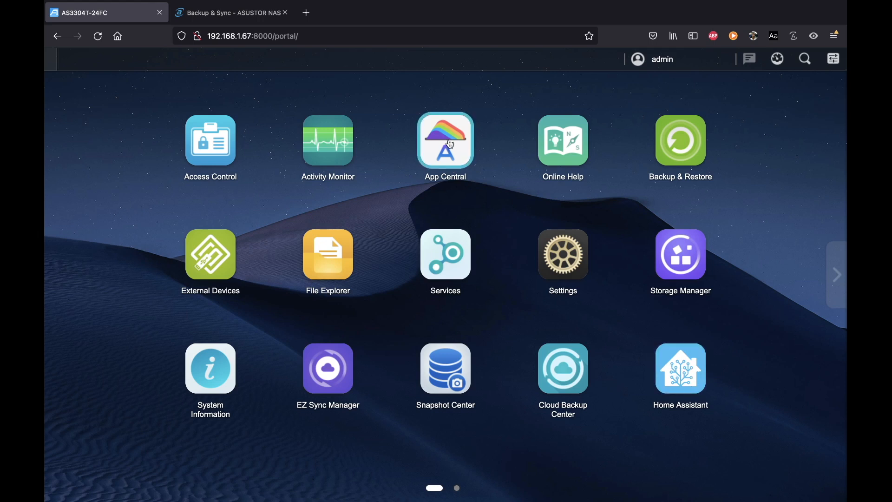
Launch App Central from the ADM desktop to browse installable apps.
left_click(445, 140)
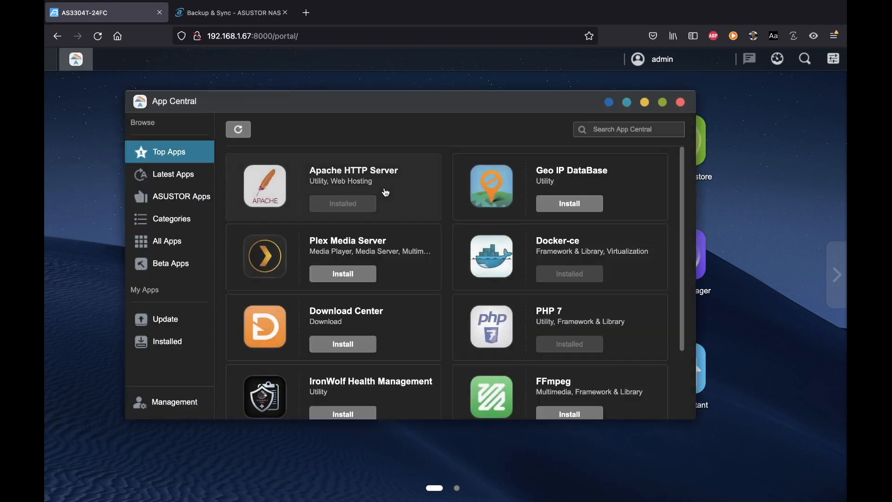
mouse_move(223, 188)
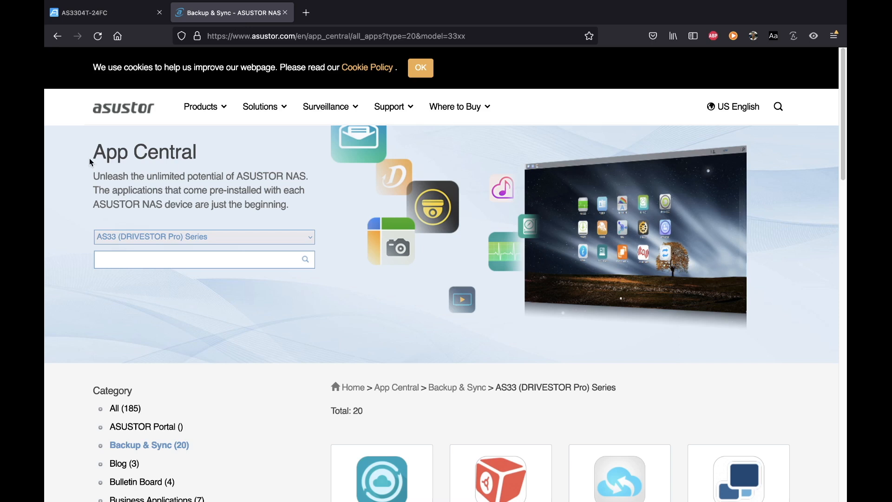
mouse_move(211, 170)
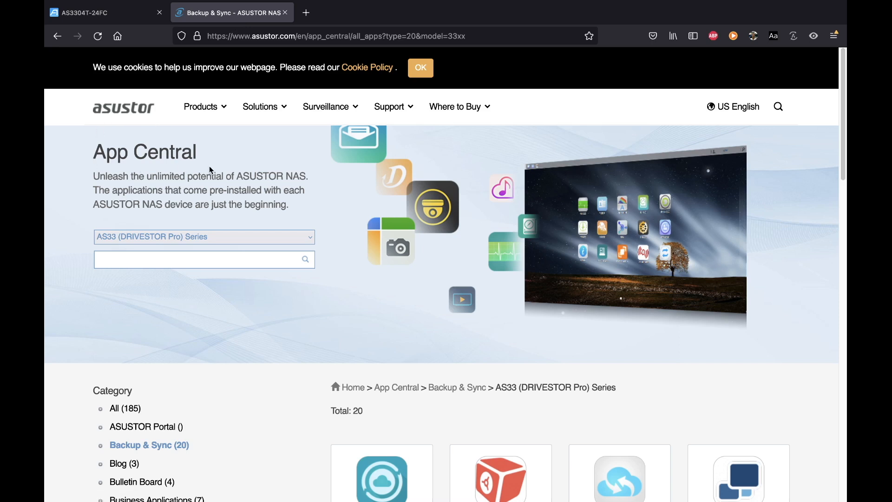